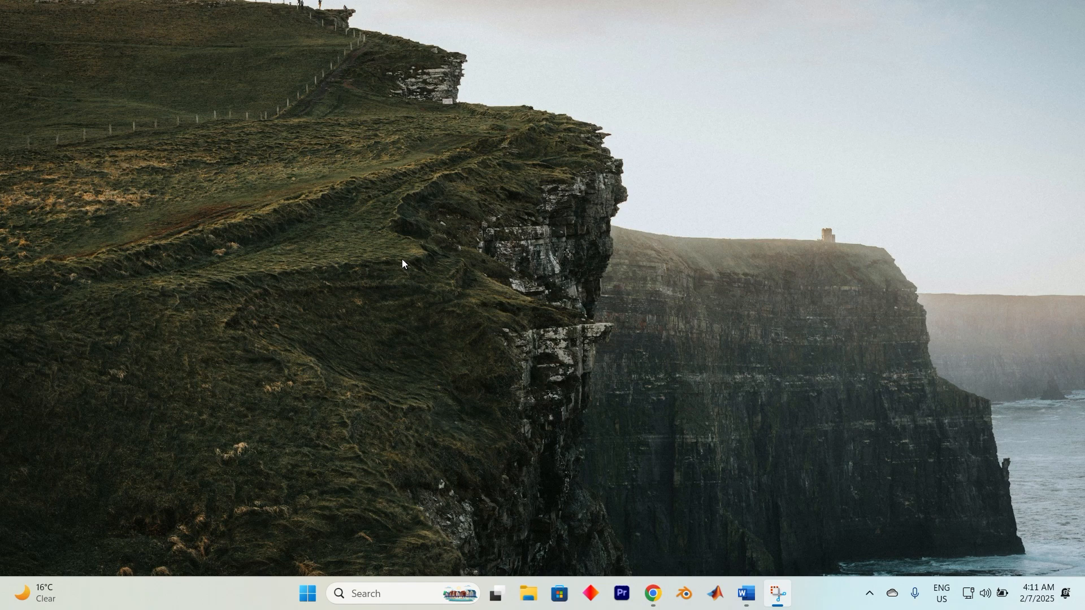
- Search the Start menu for 'cmd' to launch an administrator Command Prompt
left_click(403, 593)
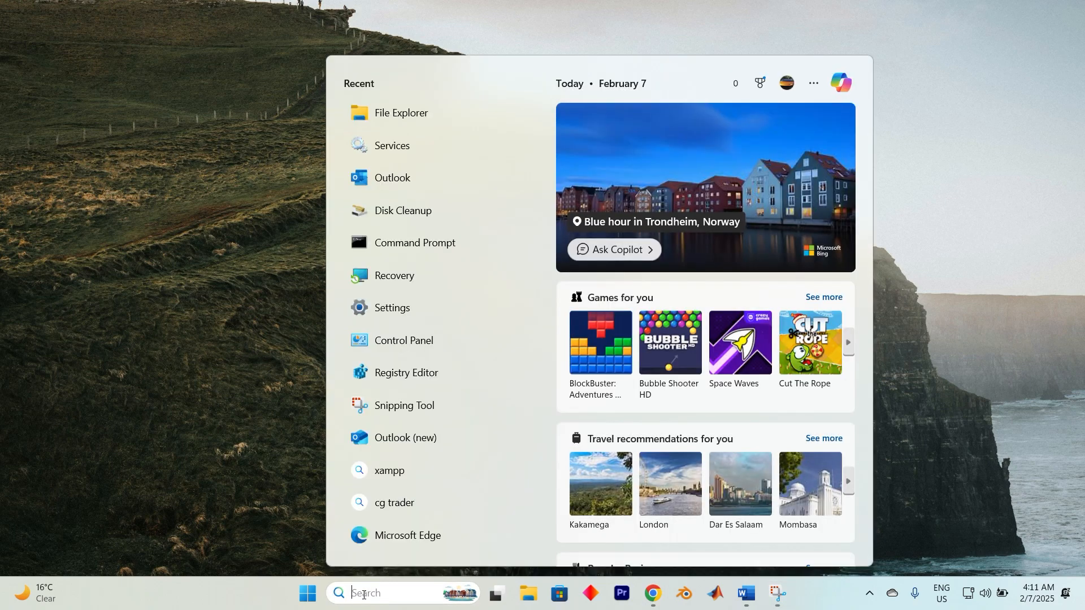
type("cmd")
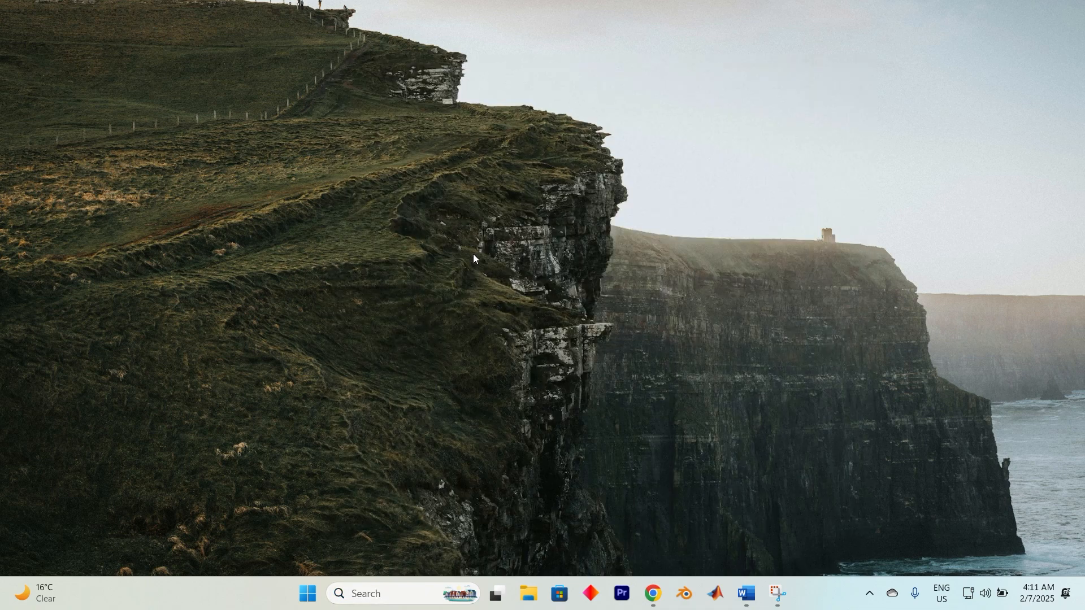
mouse_move(493, 416)
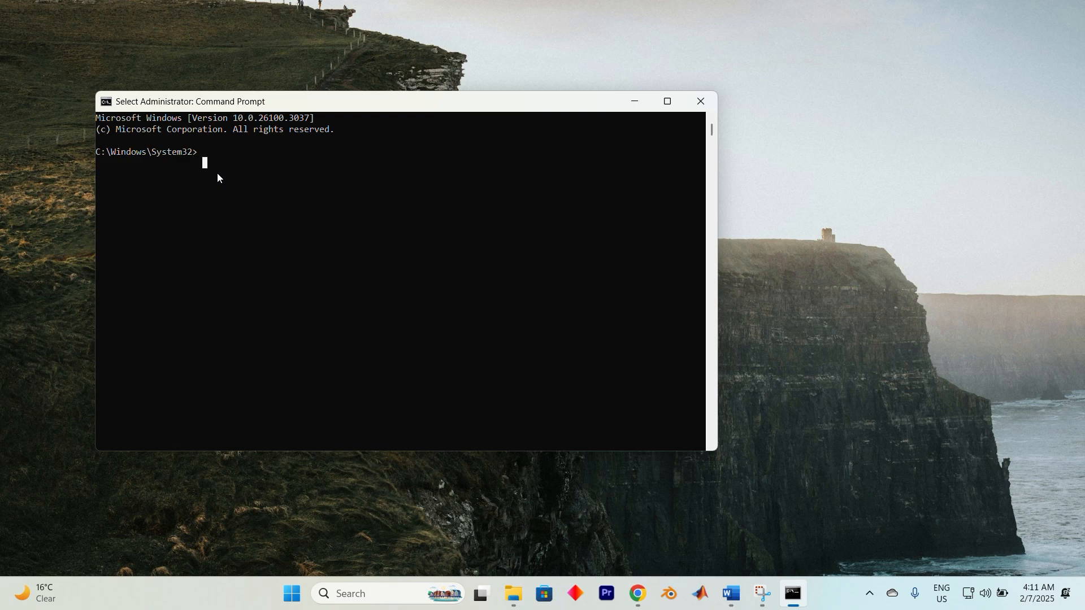
- Run reagentc /info, reporting Windows RE enabled on harddisk0 partition4
type("reagentc /info")
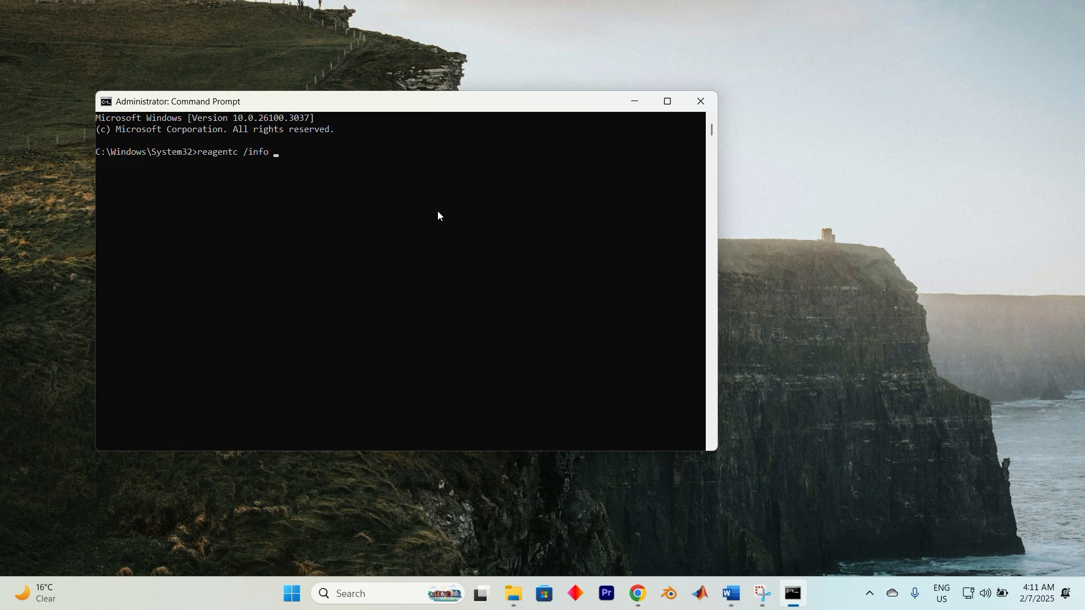
key("Return")
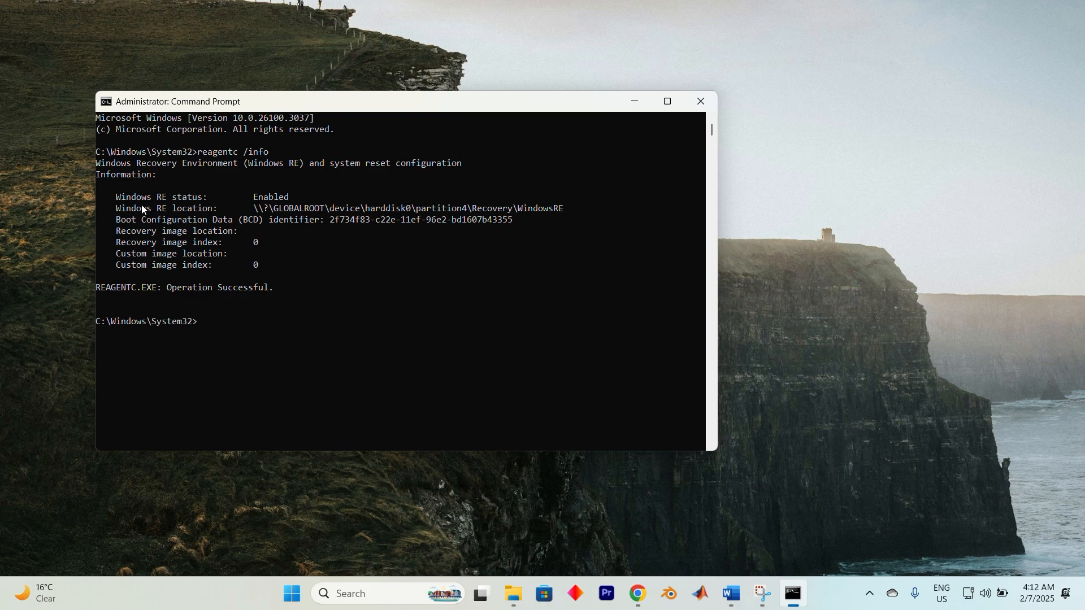
- Review Disk 0's partitions in Disk Management, including the 808 MB recovery partition, then return to Command Prompt
right_click(290, 593)
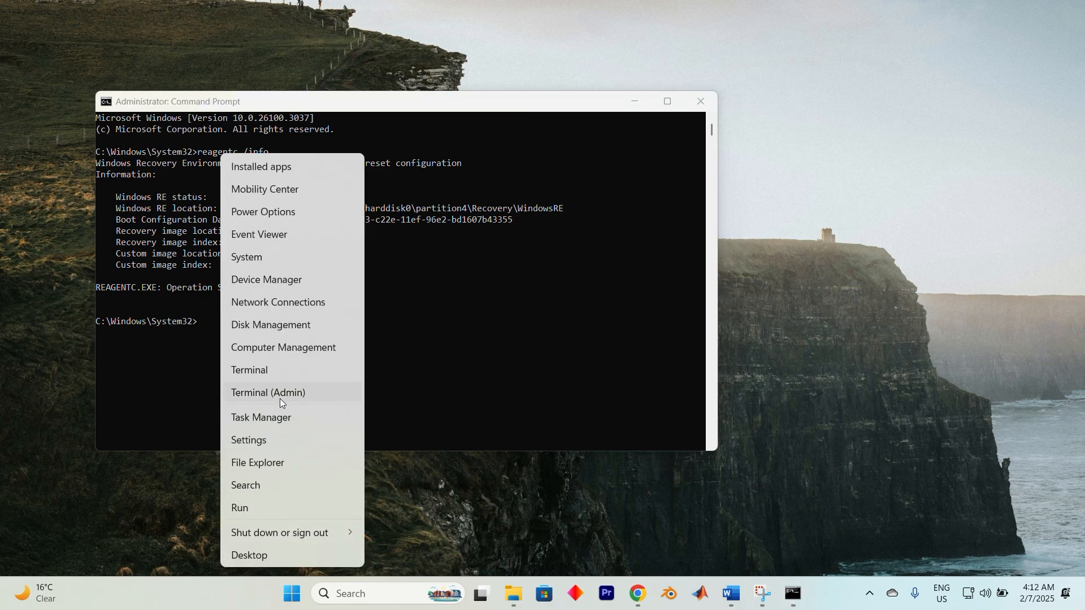
left_click(271, 324)
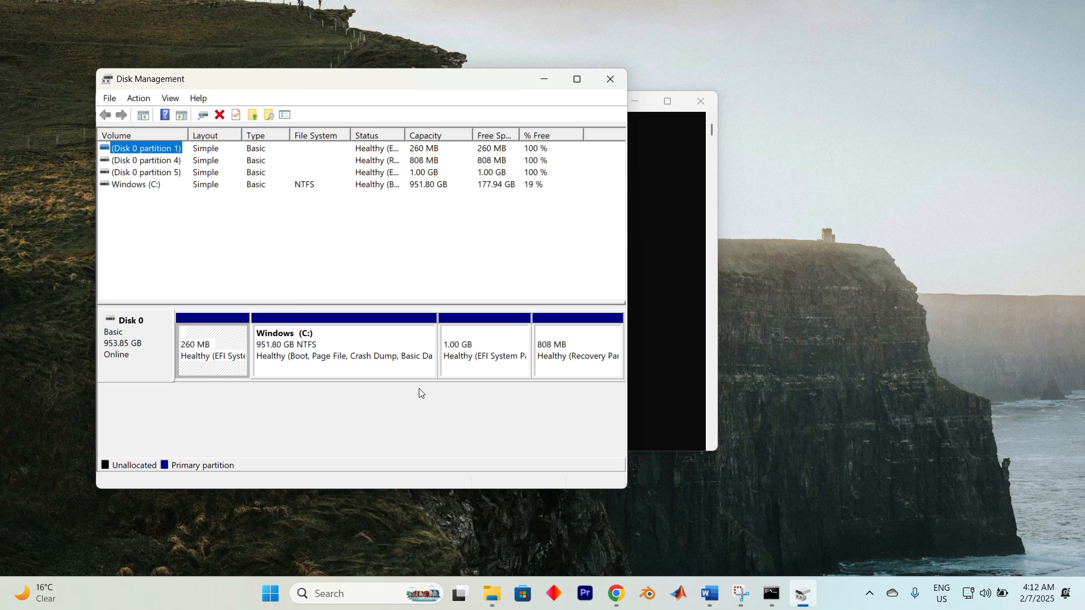
mouse_move(495, 271)
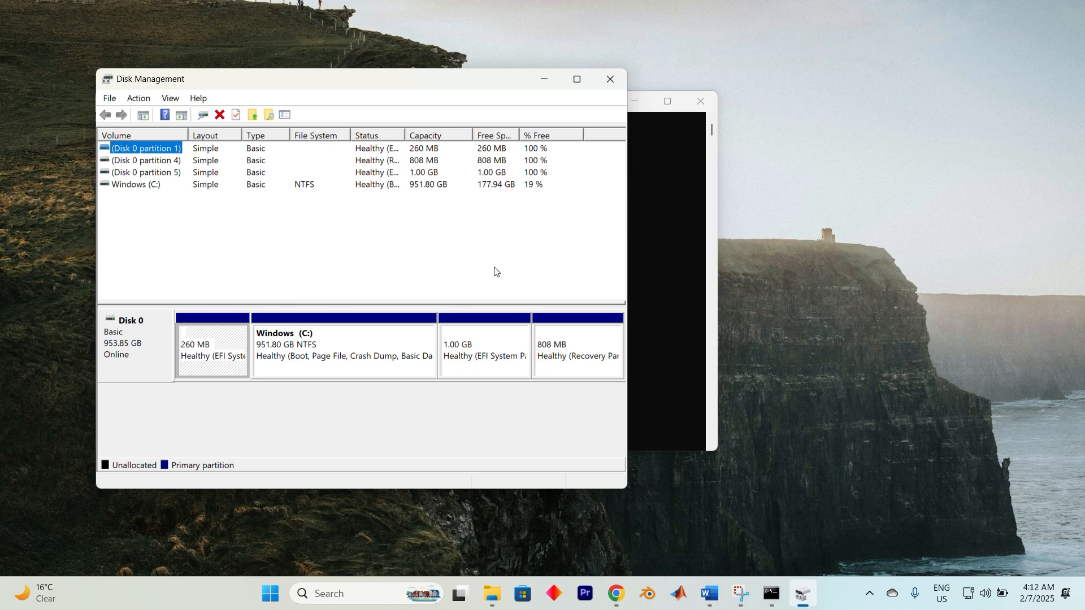
left_click(770, 599)
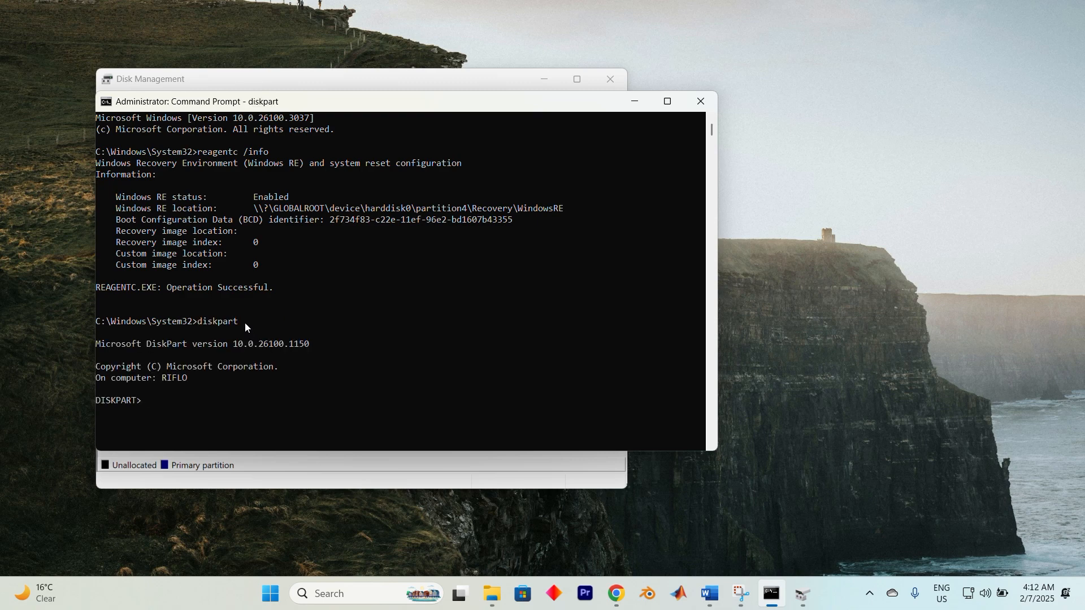
- Enter 'list disk, select disk 0, list part' at the DiskPart prompt
type("list disk, select disk 0, list part")
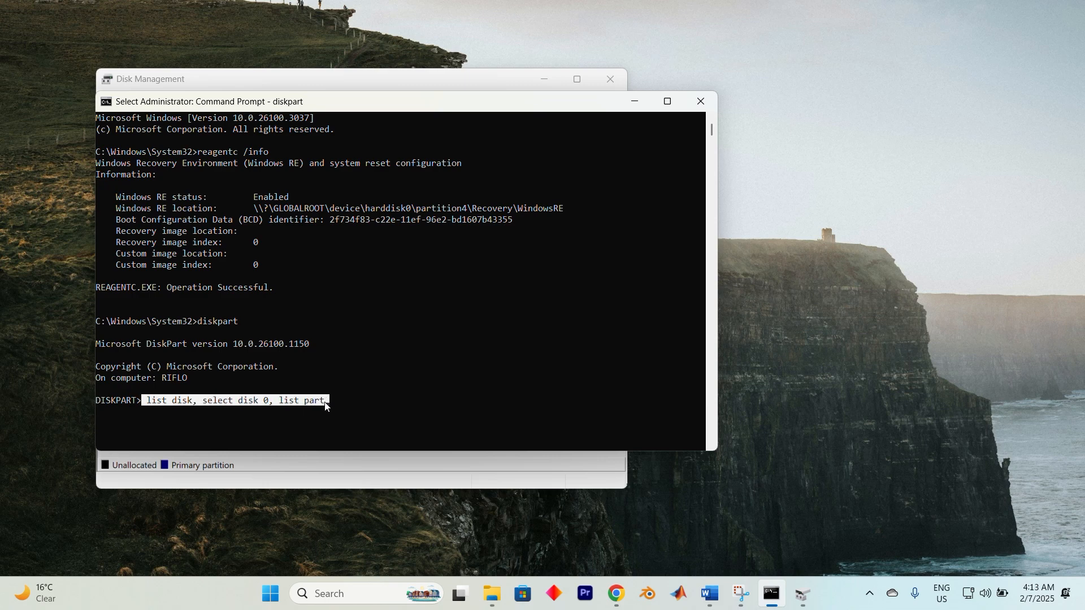
mouse_move(328, 408)
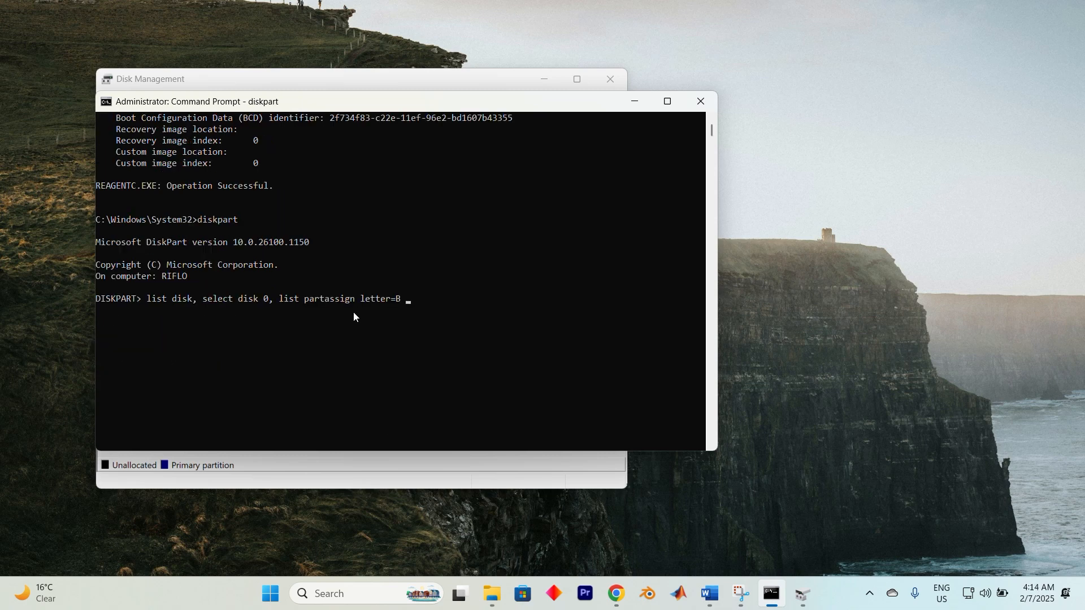
mouse_move(325, 299)
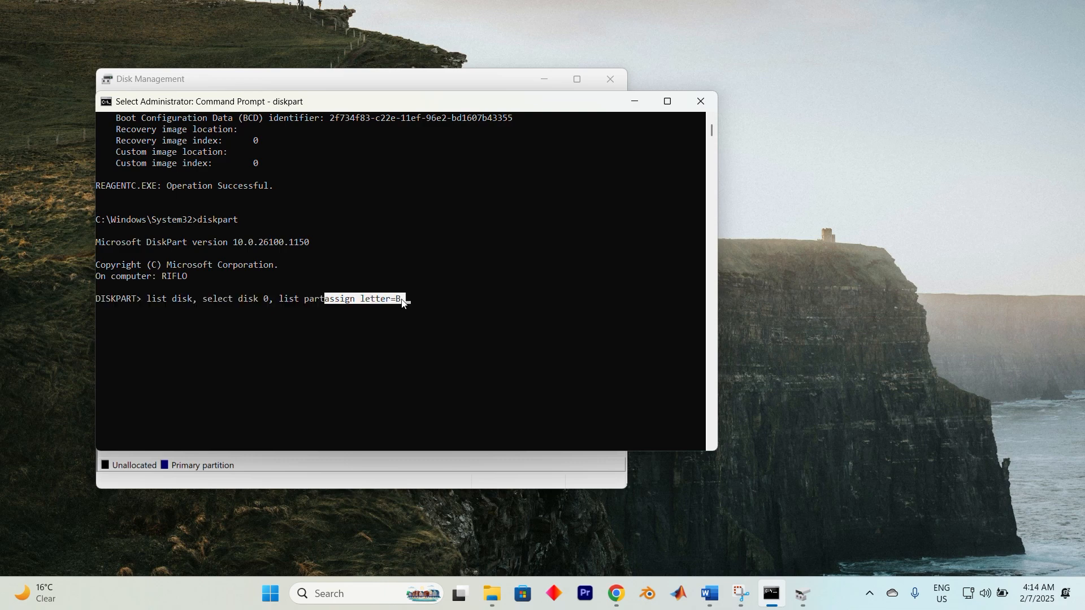
mouse_move(446, 305)
type("CD Recovery\\WindowsRE")
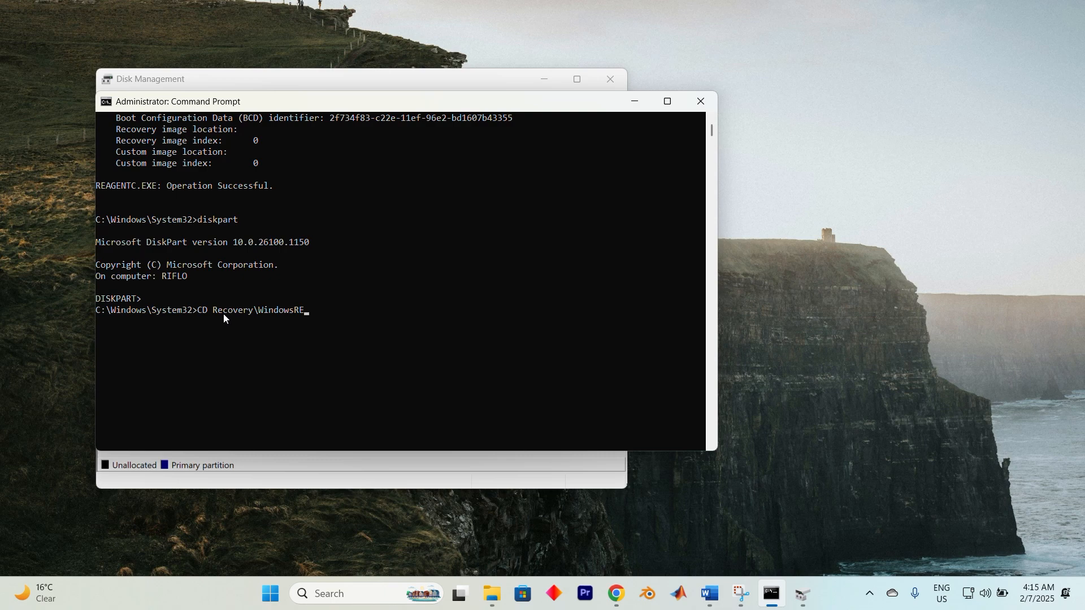
- Run CD Recovery\WindowsRE, then dismiss System Properties and minimize the Recovery tools window
key("Return")
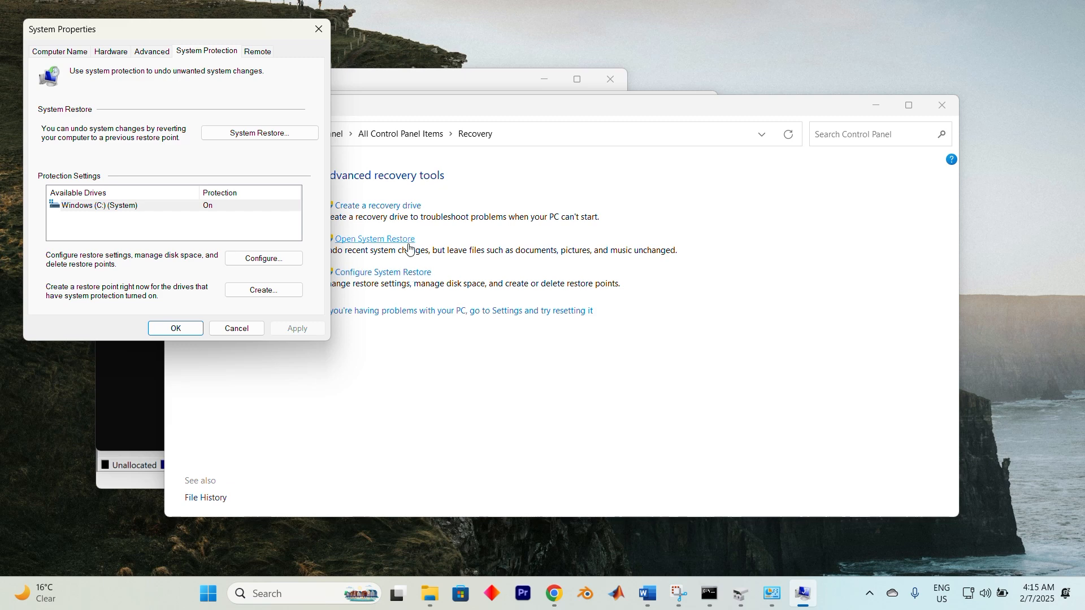
left_click(236, 328)
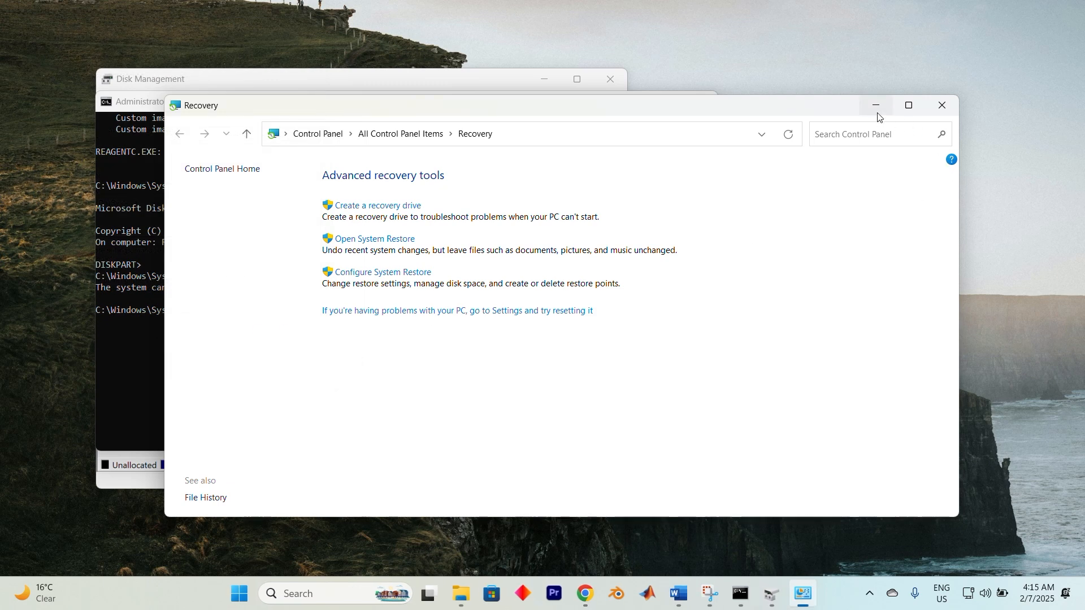
left_click(941, 106)
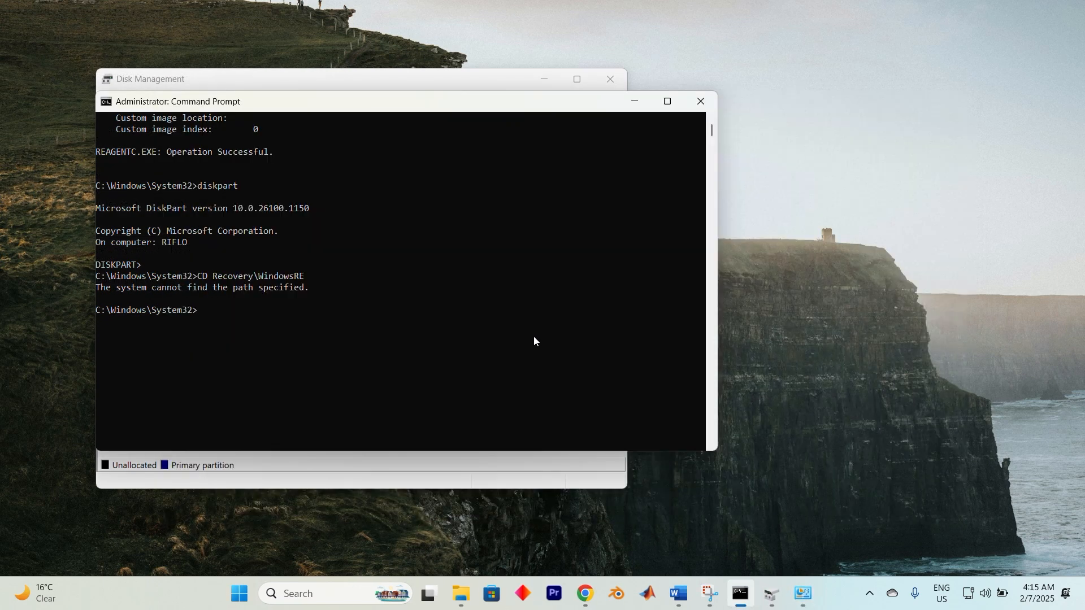
- Enter reagentc /setreimage /path B:\Recovery\WindowsRE /target C:\Windows
type("reagentc /setreimage /path B:\\Recovery\\WindowsRE /target C:\\Windows")
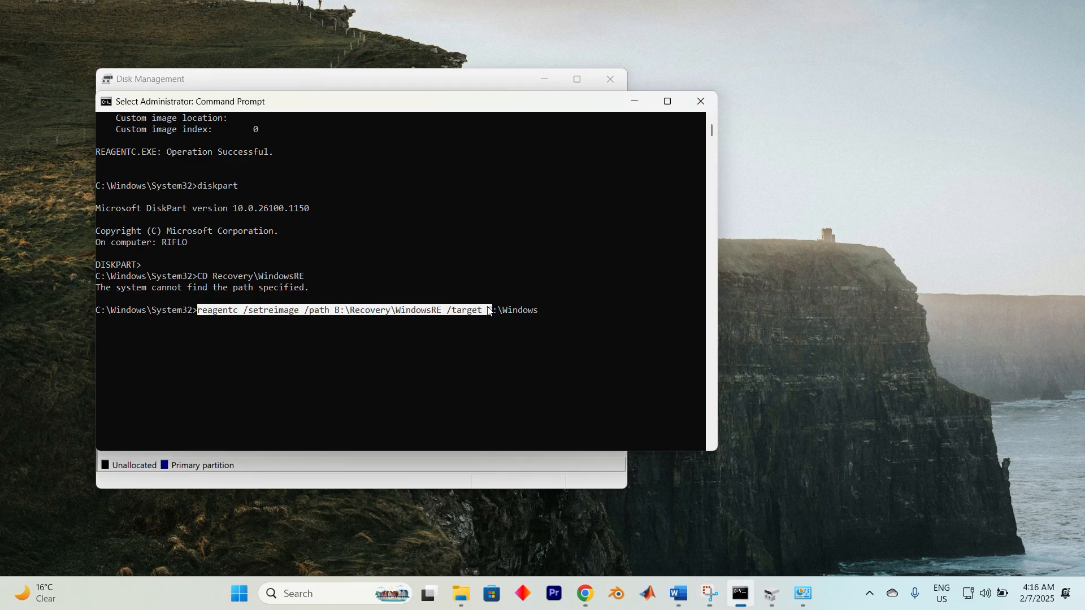
type("C:")
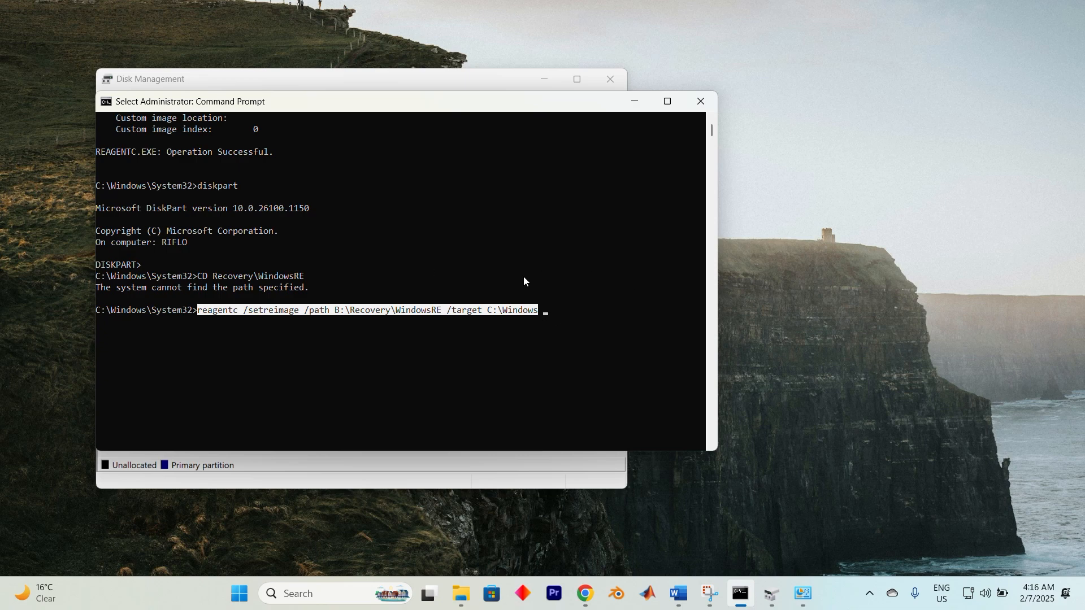
mouse_move(426, 344)
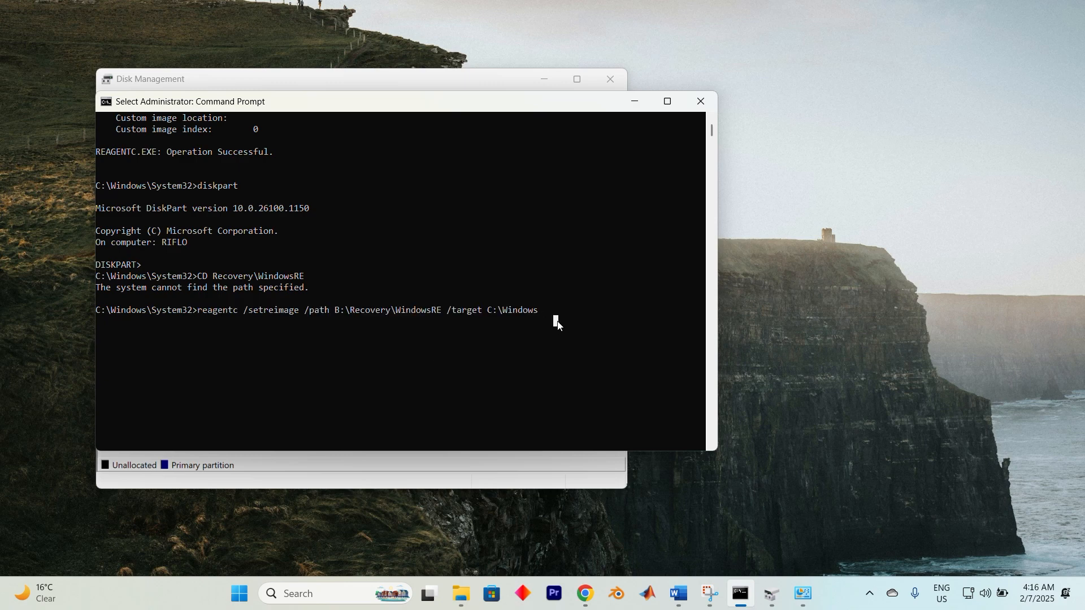
mouse_move(585, 315)
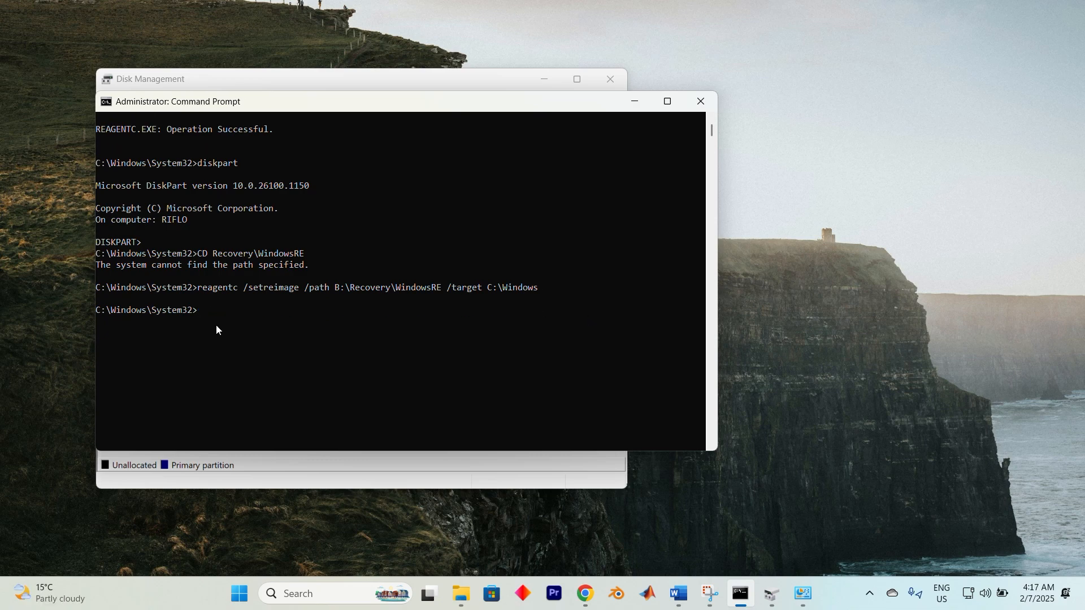
- Enter reagentc /enable, select the earlier reagentc /info line, and note 'remove letter=B in diskpart'
type("reagentc /enable")
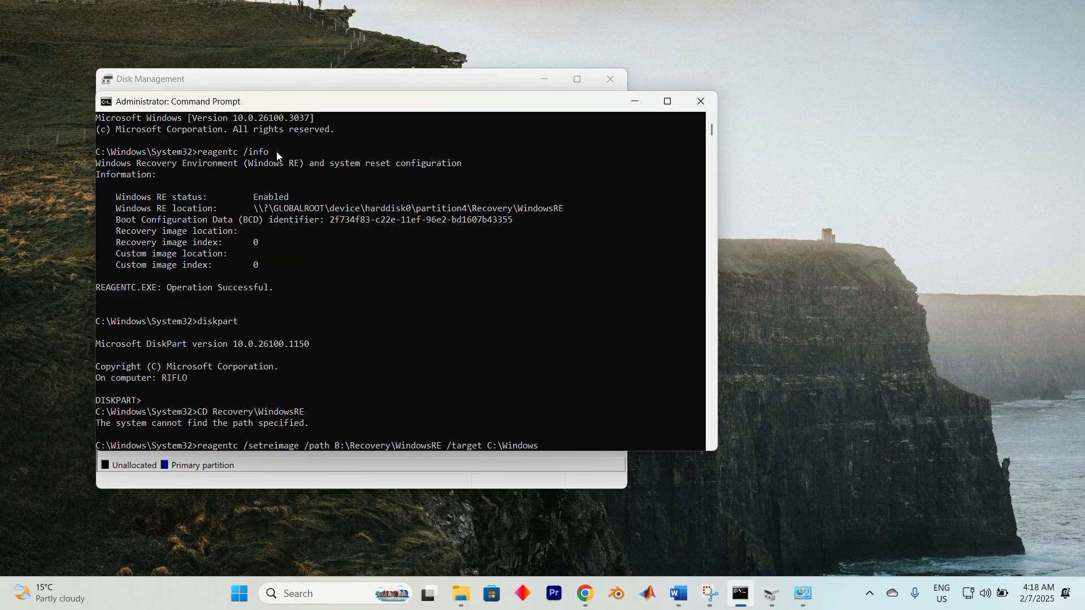
double_click(232, 152)
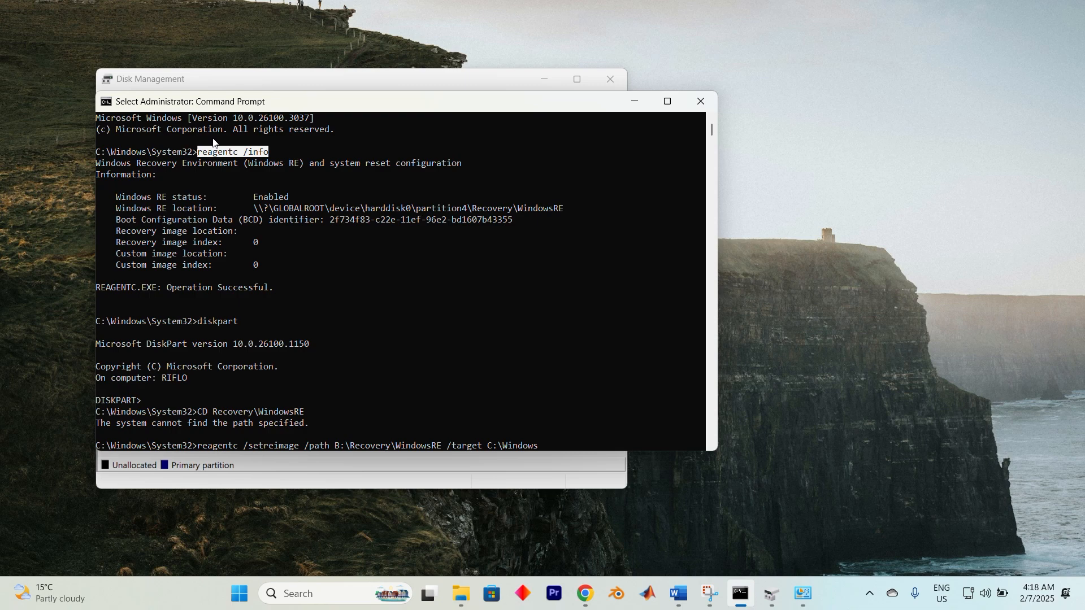
mouse_move(105, 129)
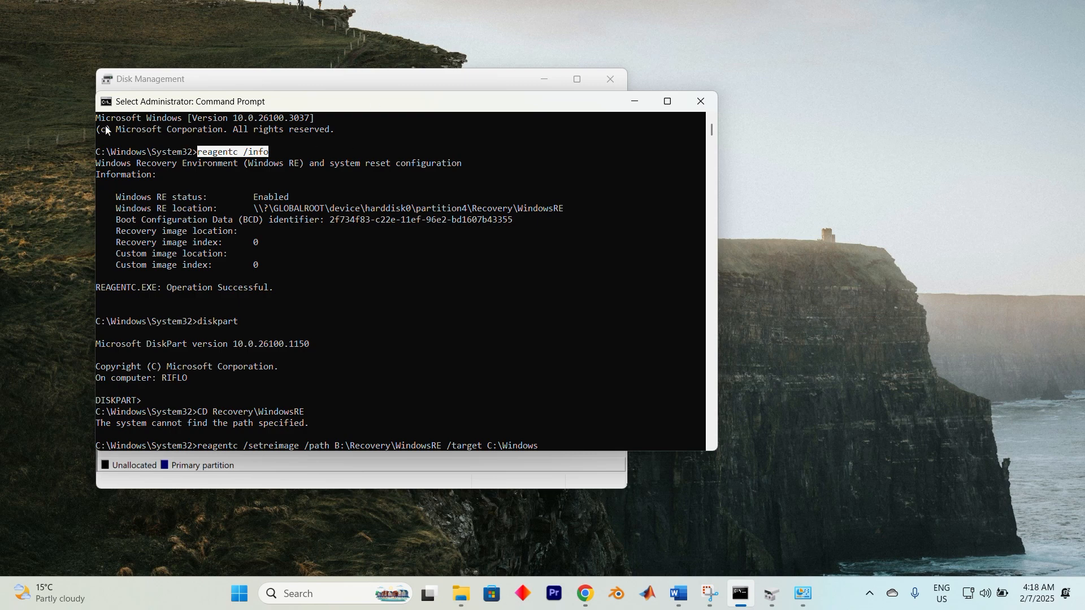
key("Return")
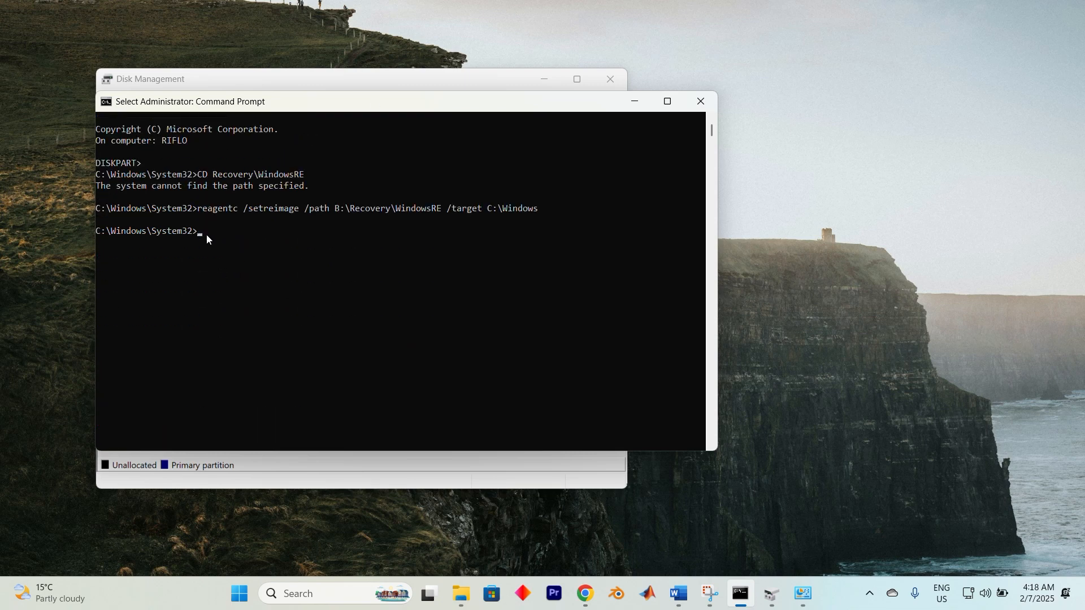
type("remove letter=B in diskpart")
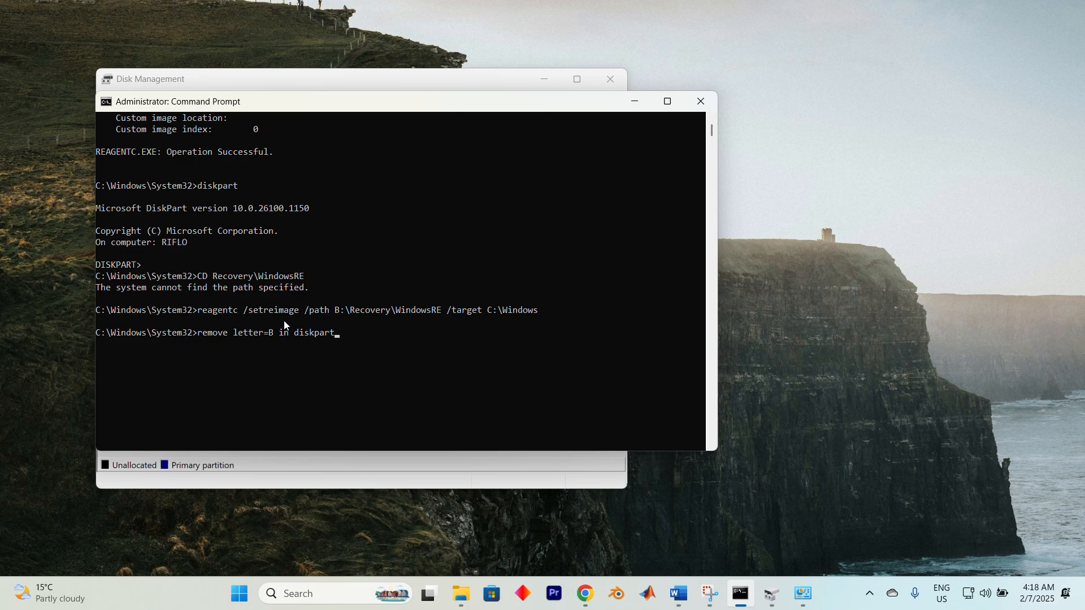